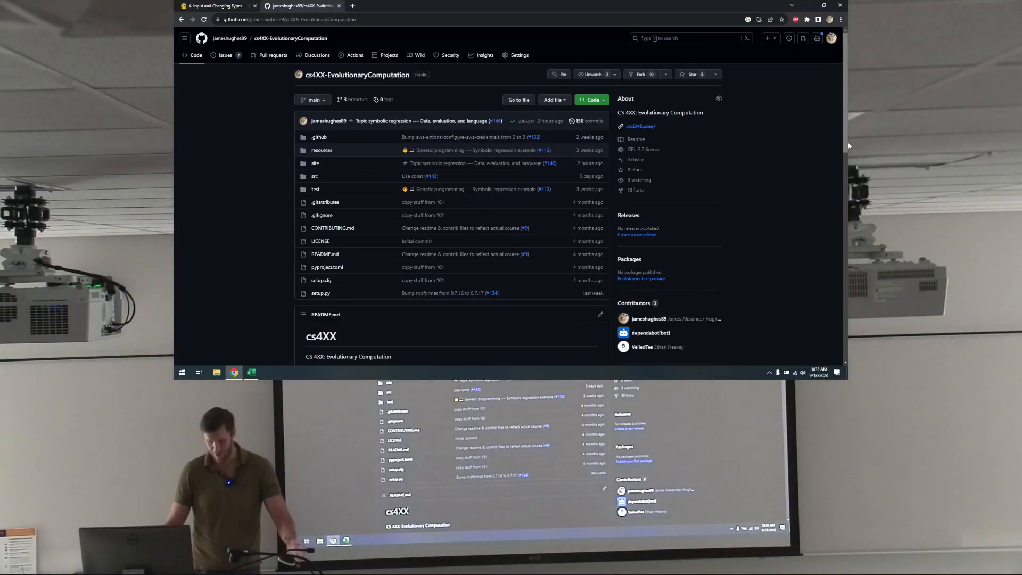
Step: Bring the ga_max_bitstring.py editor in PyCharm to the front from the GitHub repo page
click(389, 373)
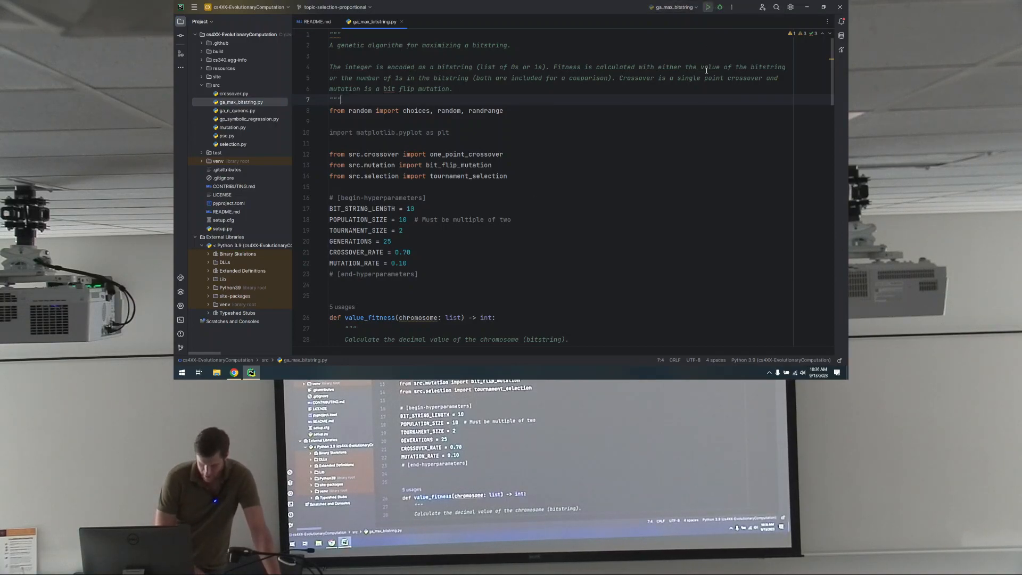
Step: Run ga_max_bitstring.py from the PyCharm toolbar and stop on the adjacent control
click(708, 7)
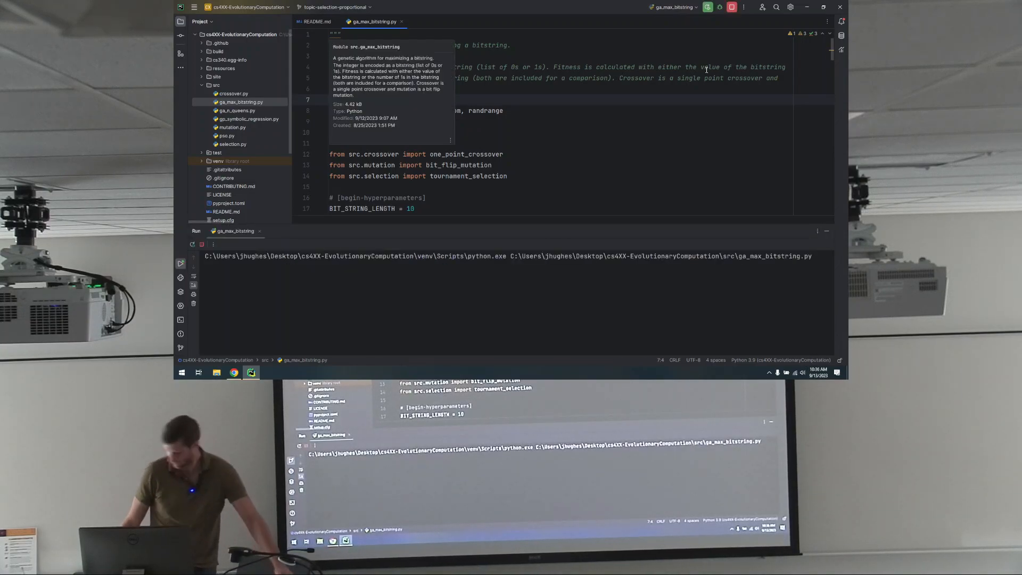
click(720, 8)
text(vs)
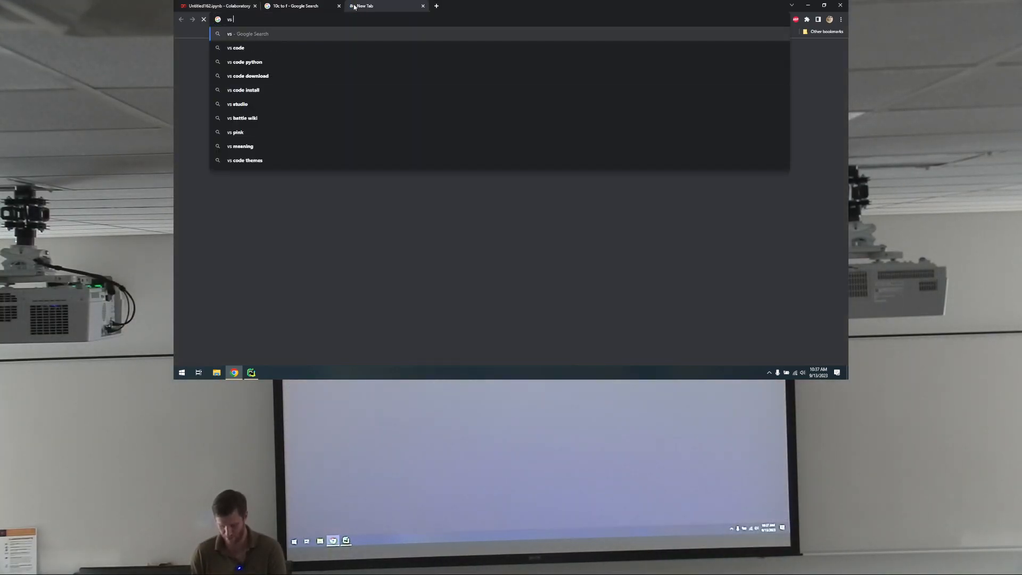
Step: Search 'vs code change working directory' and open the Stack Overflow result
text(code change working)
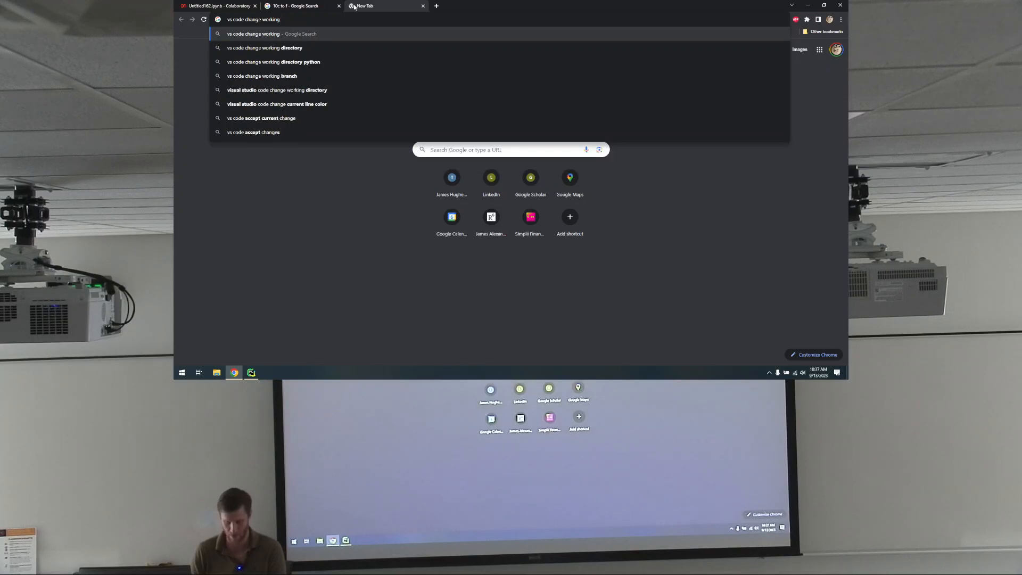
click(274, 48)
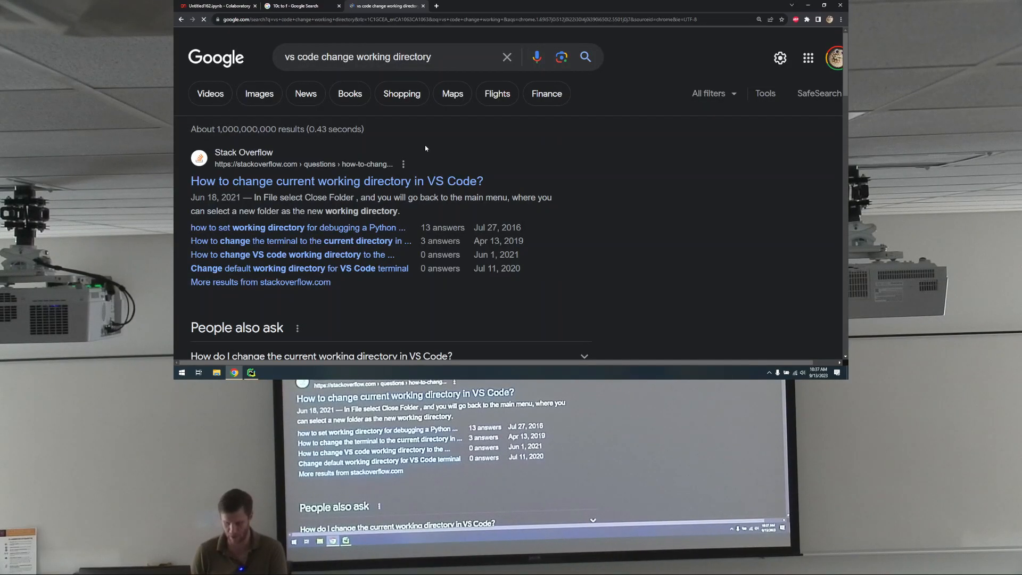
click(336, 181)
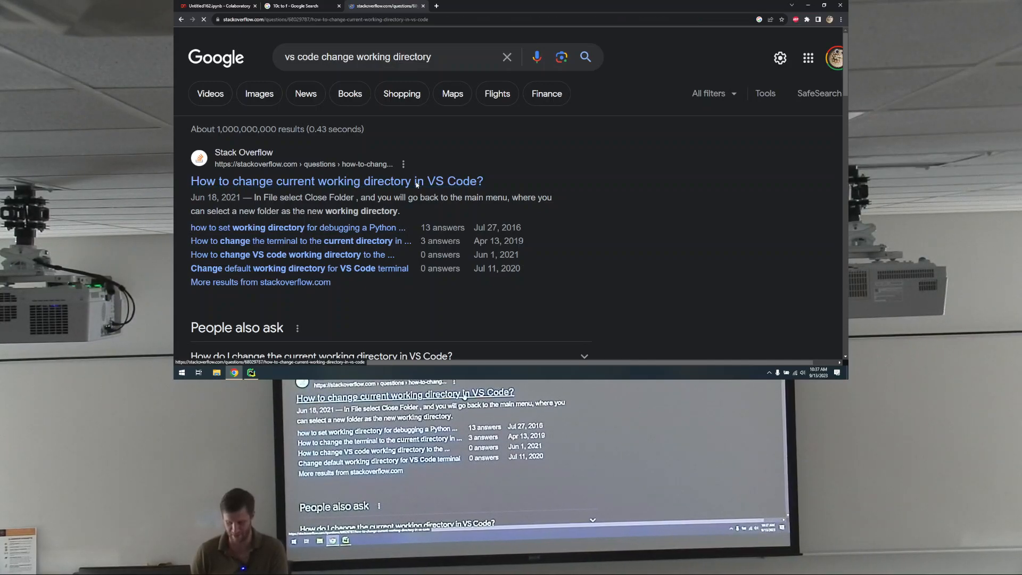
Step: Read through the Stack Overflow answers on changing VS Code's current working directory
click(336, 181)
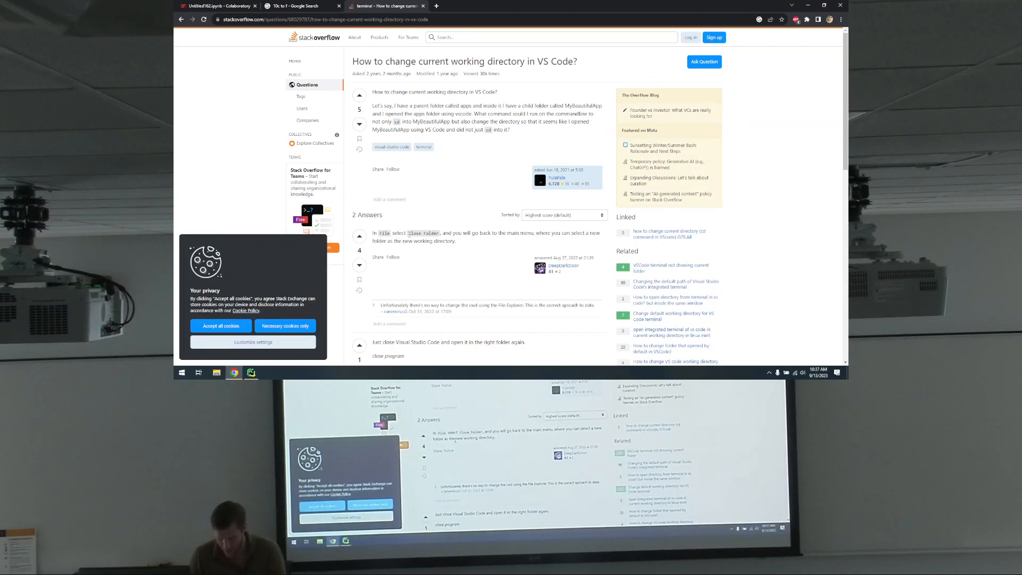
mouse_move(553, 240)
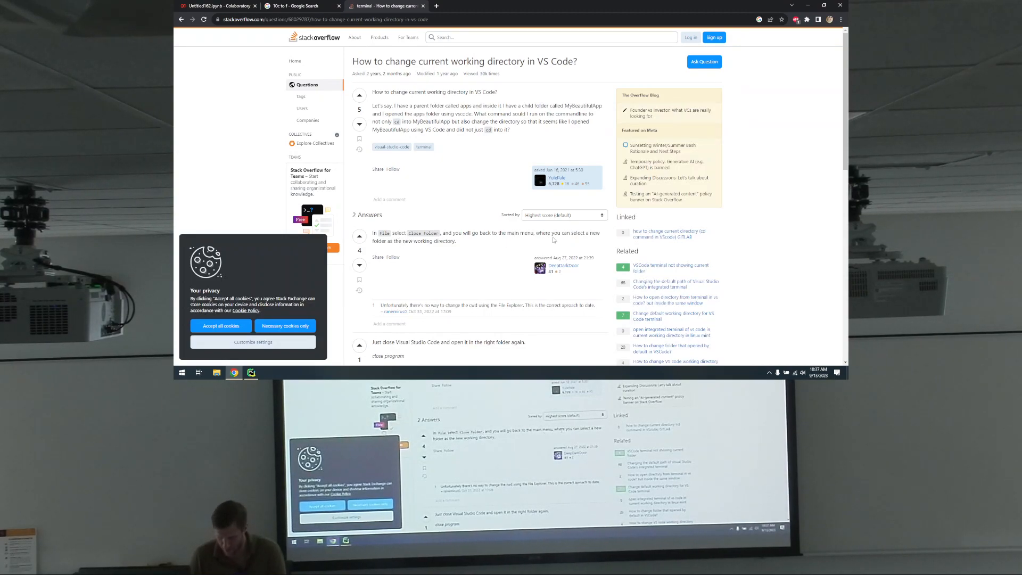
mouse_move(455, 202)
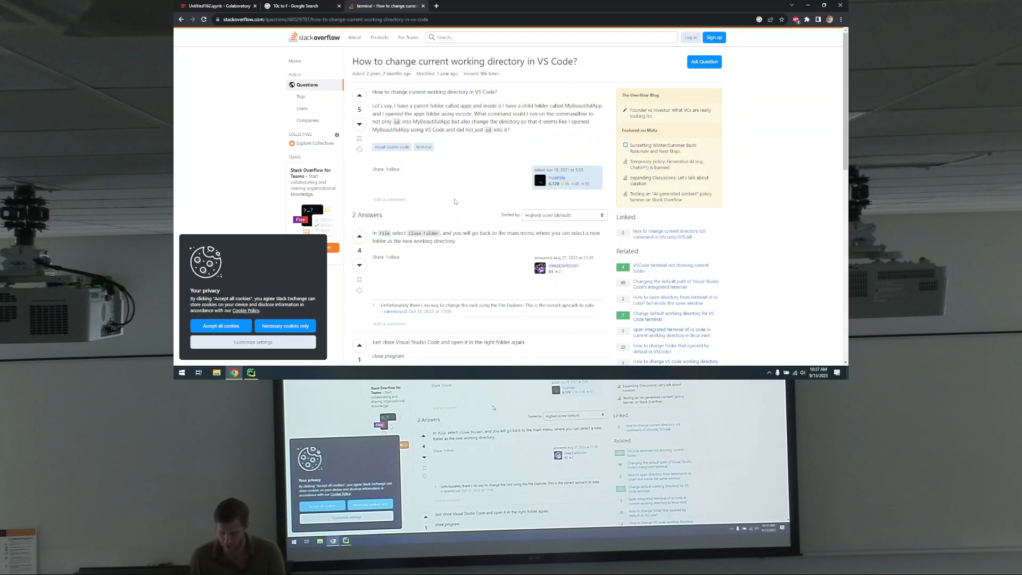
scroll(down, 3)
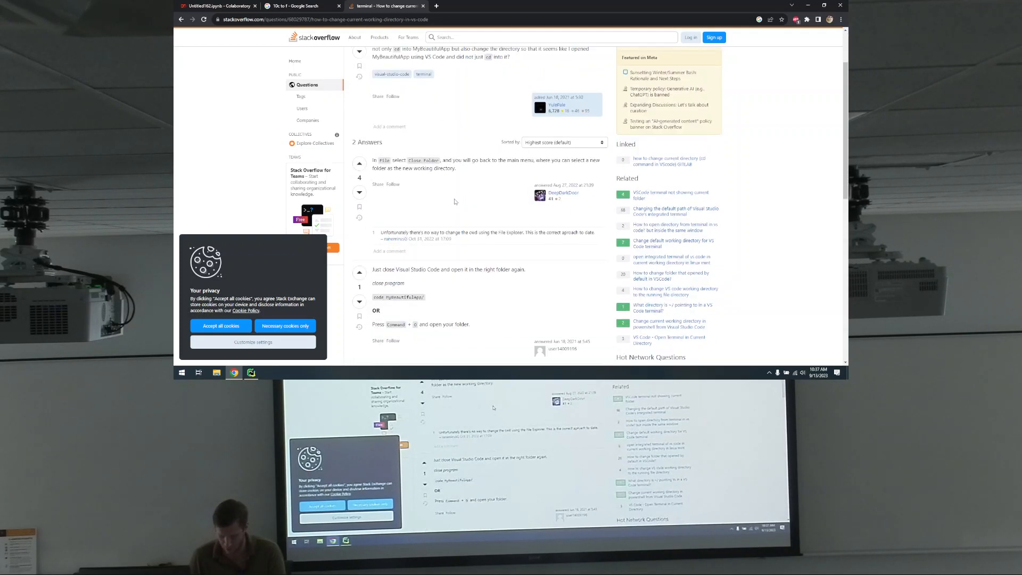
scroll(up, 3)
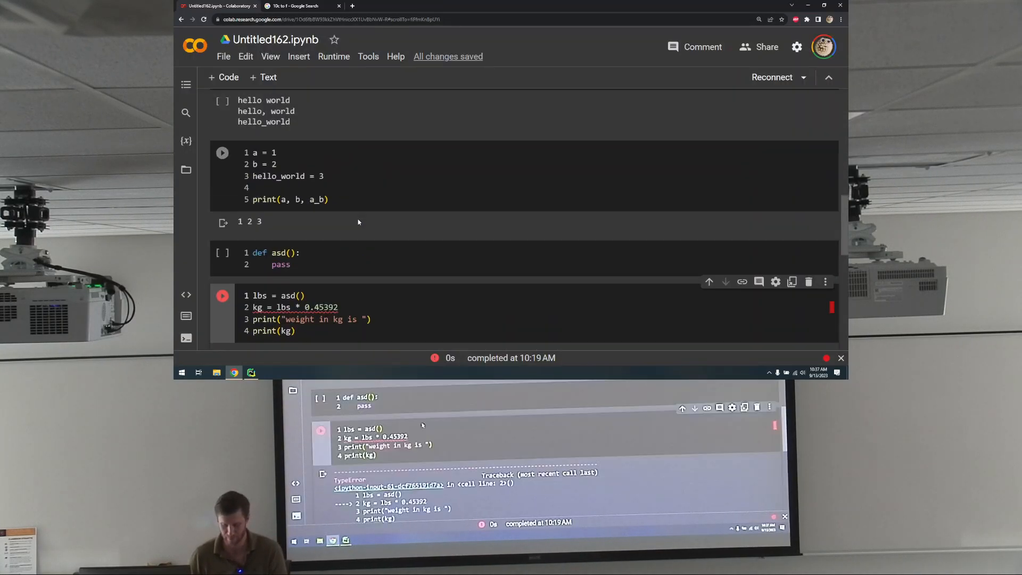
Step: Scroll the Colab notebook Untitled162.ipynb to its weight-conversion cells
scroll(down, 3)
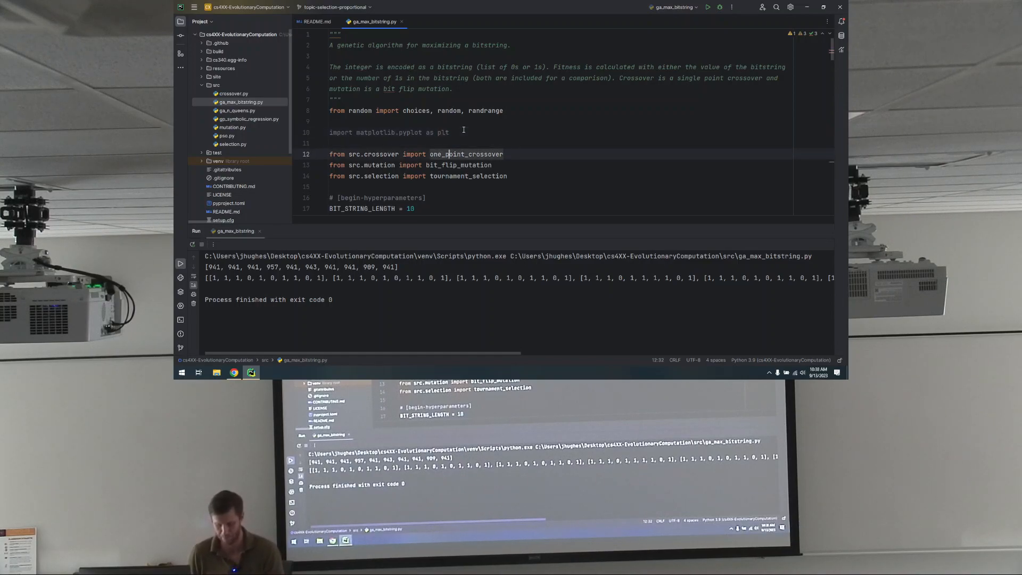
Step: Return focus to the ga_max_bitstring.py code beside its finished Run output
click(361, 153)
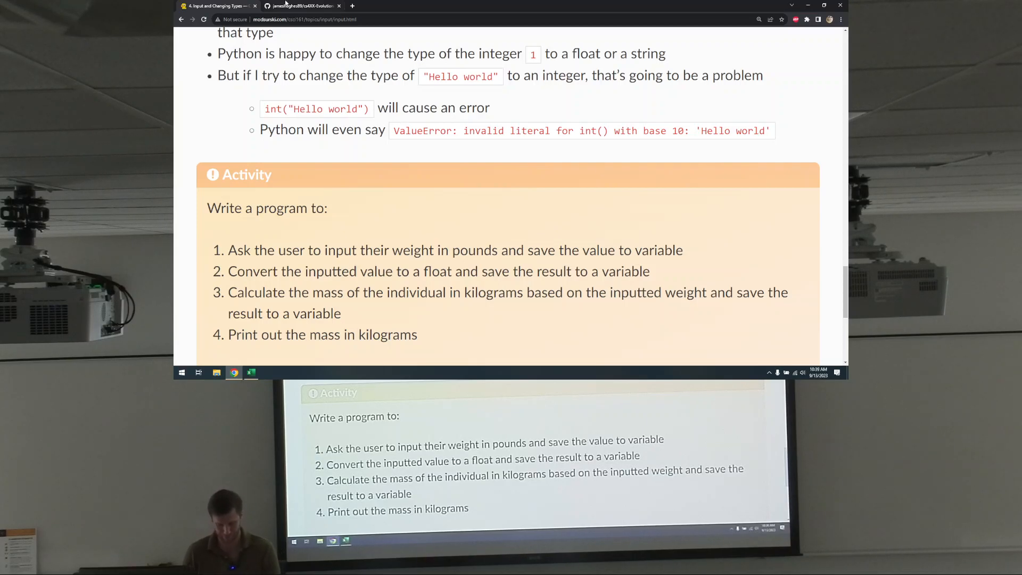
Step: On the CSCI 340 site, open Experimenting with a Genetic Algorithm and scroll to the Fitness Over Time plot
click(302, 6)
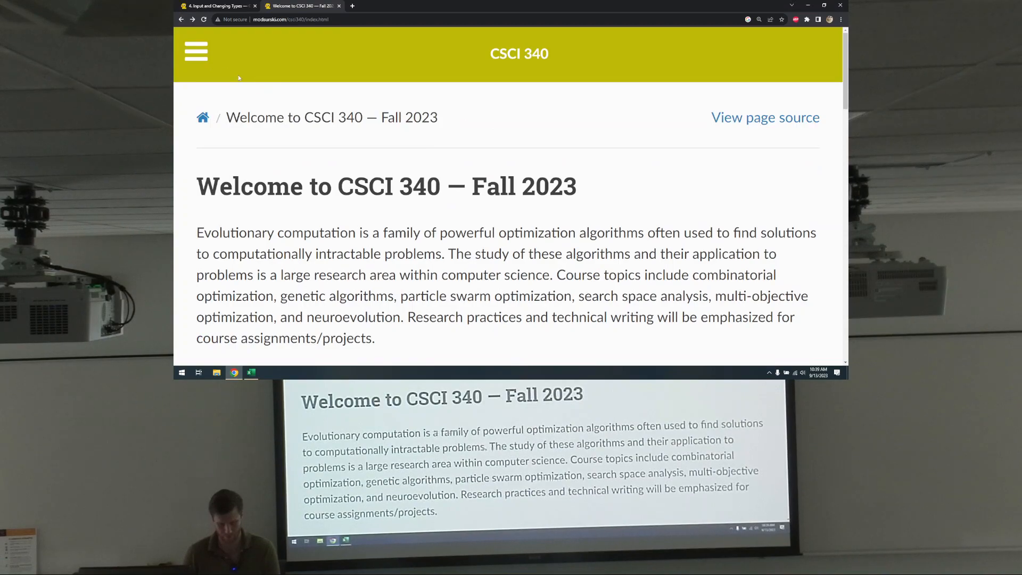
click(196, 51)
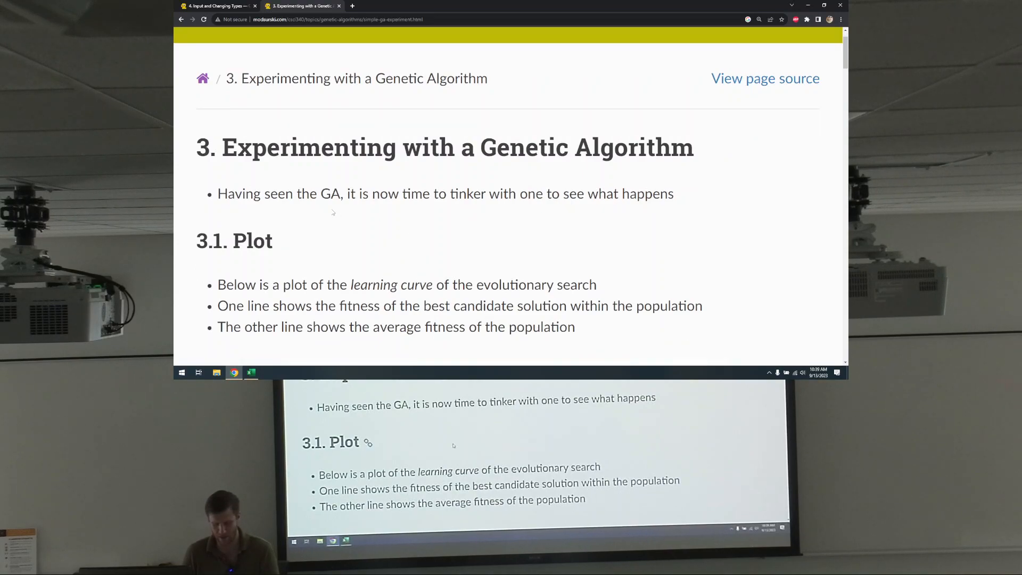
mouse_move(591, 215)
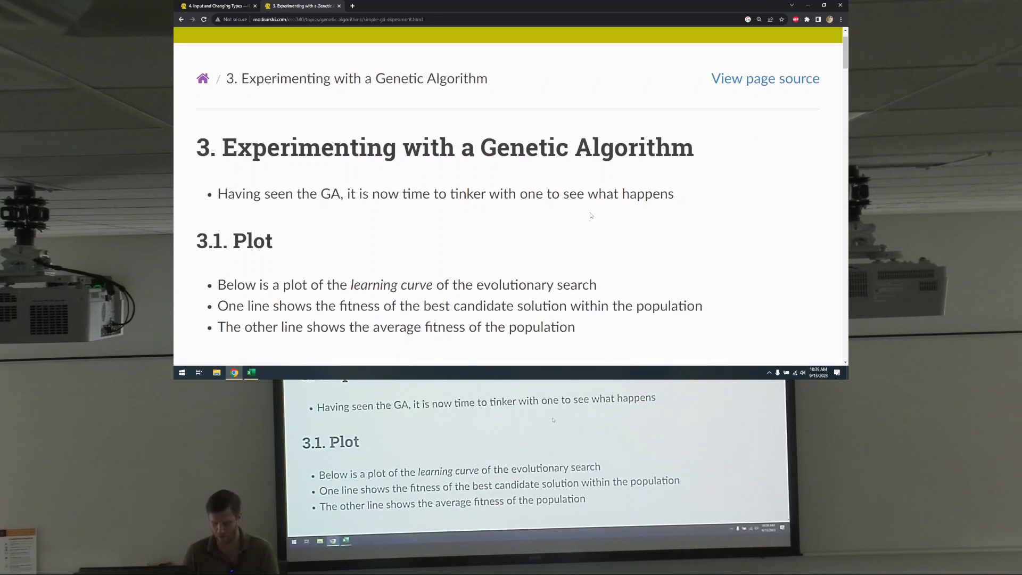
scroll(down, 3)
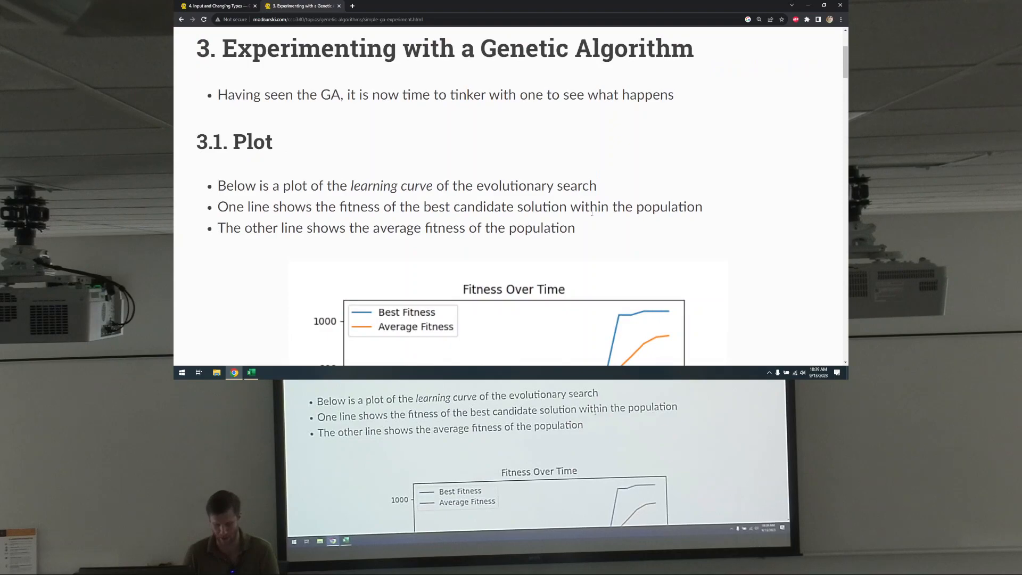
scroll(down, 3)
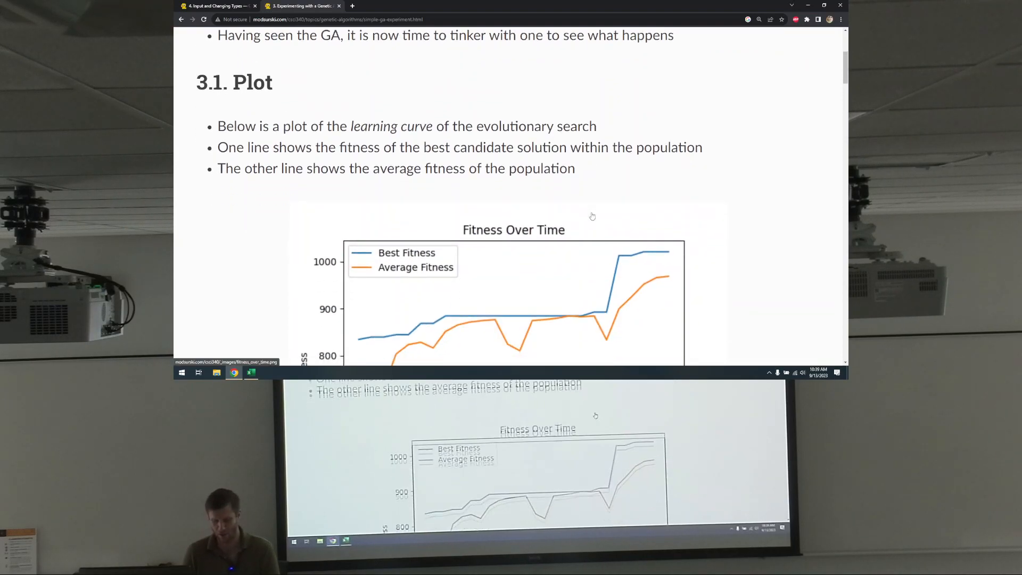
scroll(down, 3)
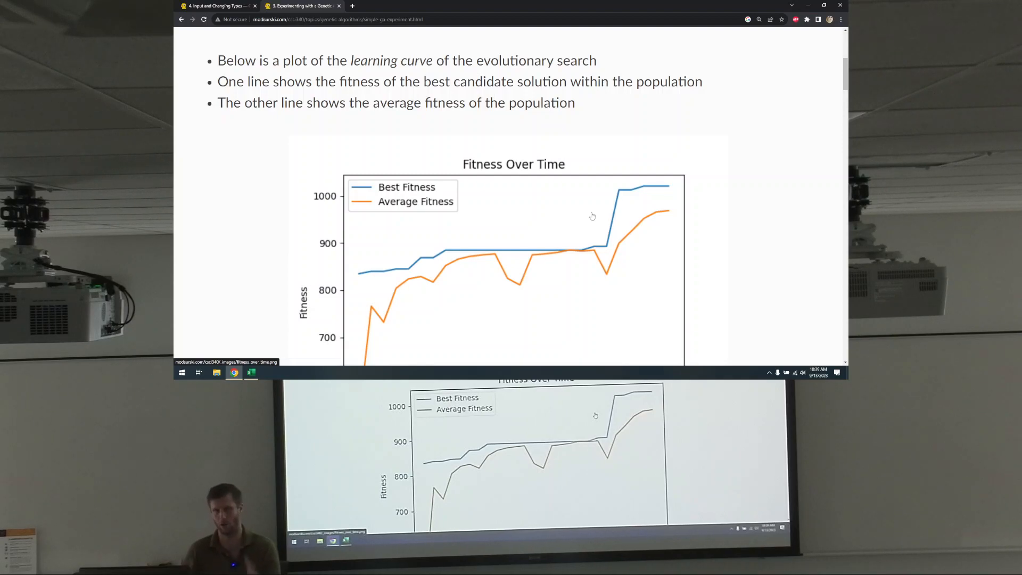
scroll(down, 3)
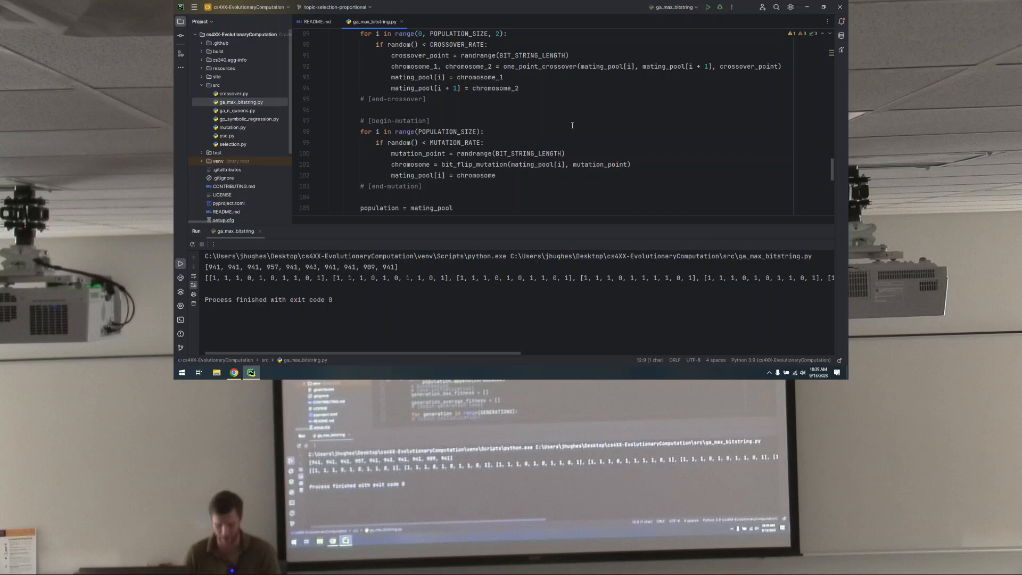
Step: Scroll down to the crossover and mutation code and the page's 3.2 Experiment section
scroll(down, 3)
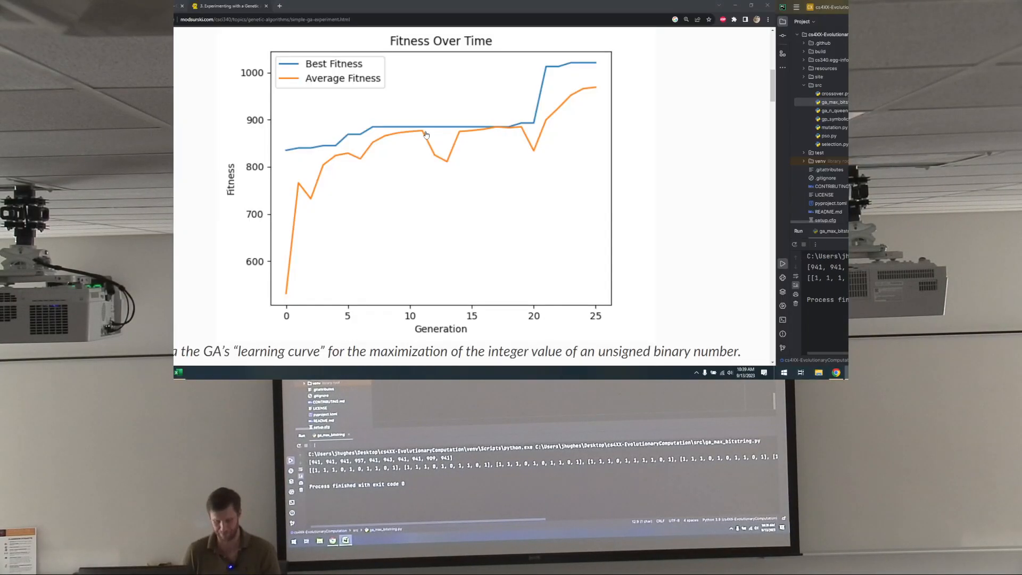
scroll(down, 3)
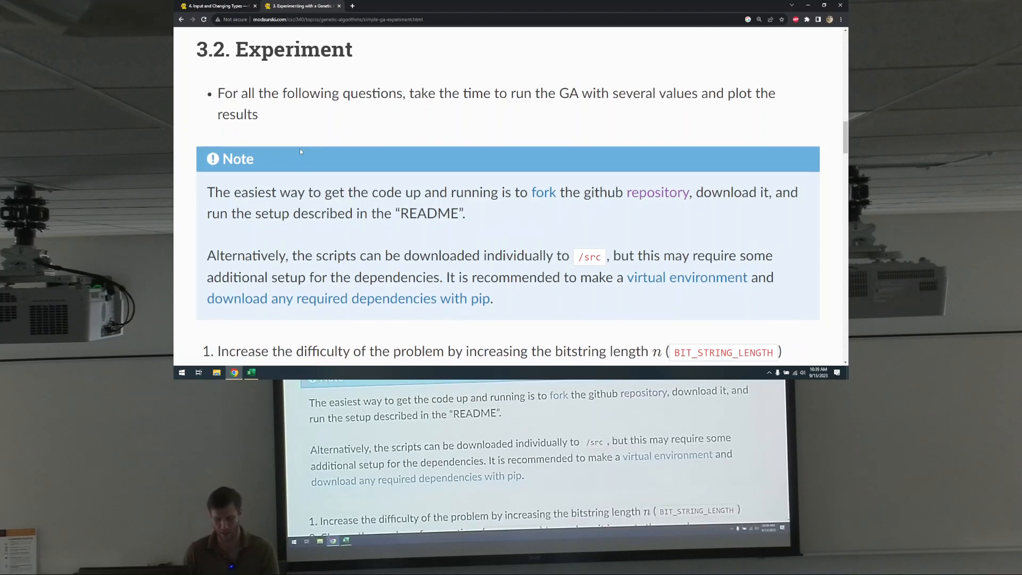
Step: Scroll the Experiment section through the bitstring-length, rate and tournament-size questions
scroll(down, 3)
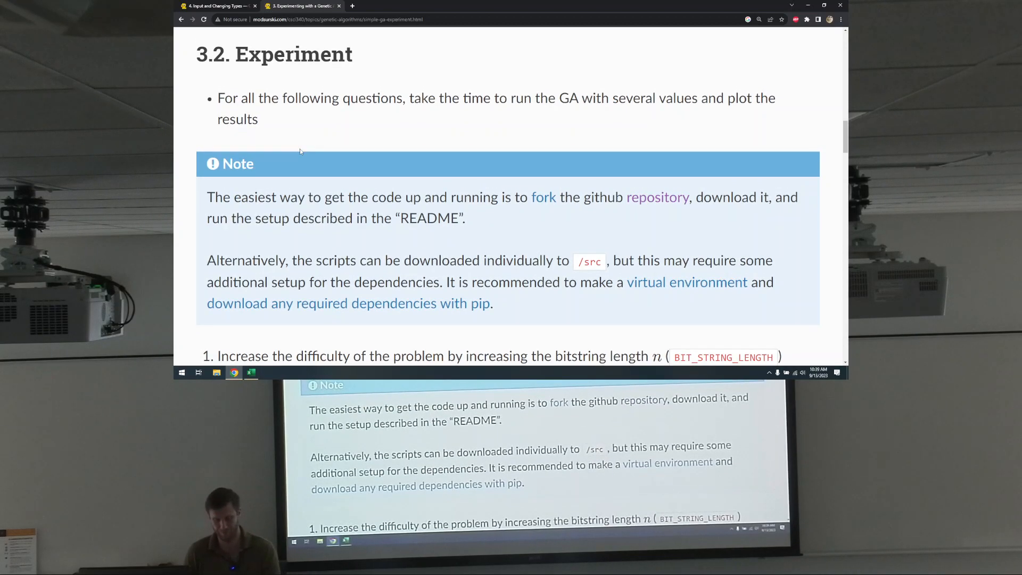
mouse_move(509, 127)
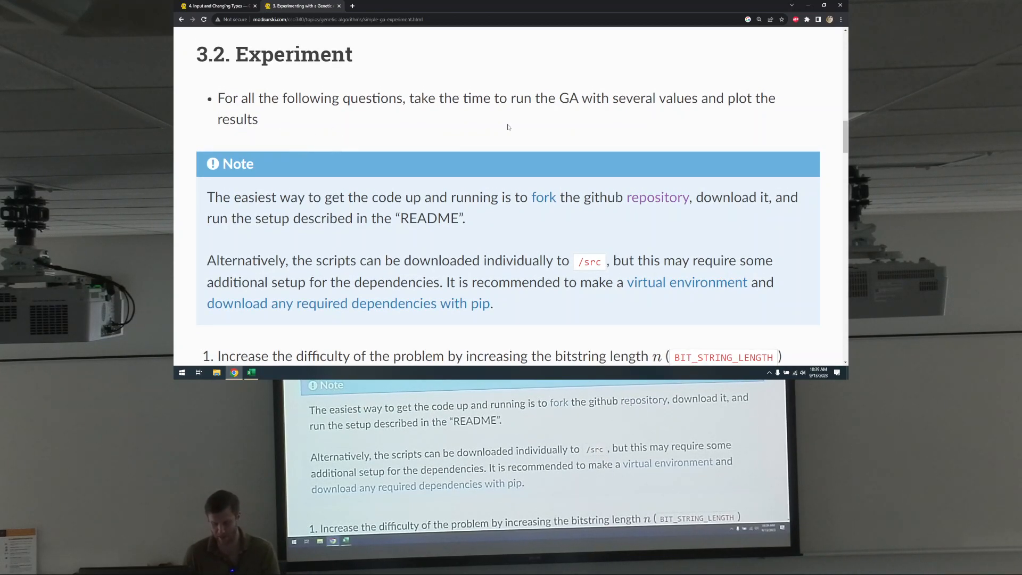
mouse_move(435, 158)
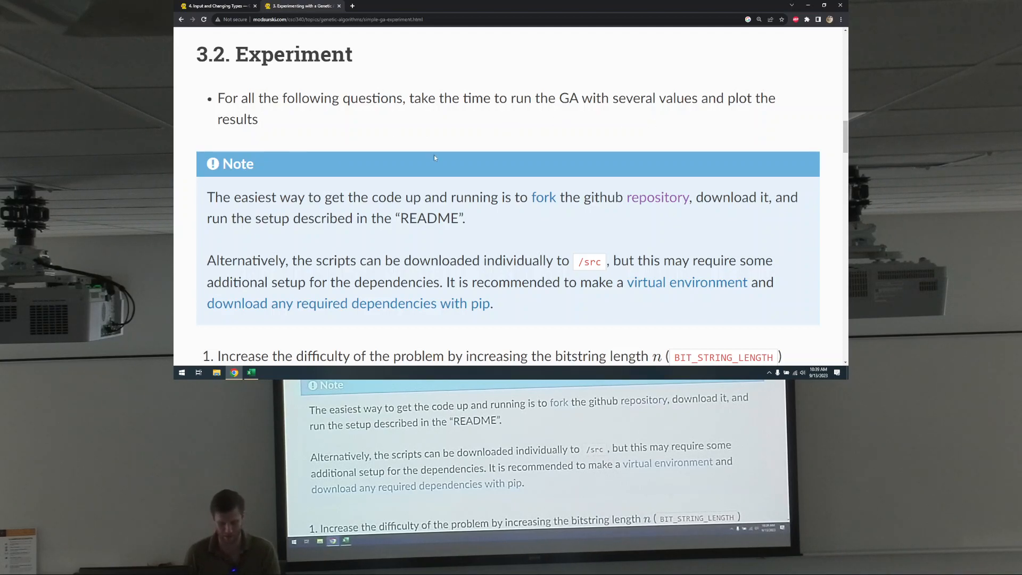
scroll(down, 3)
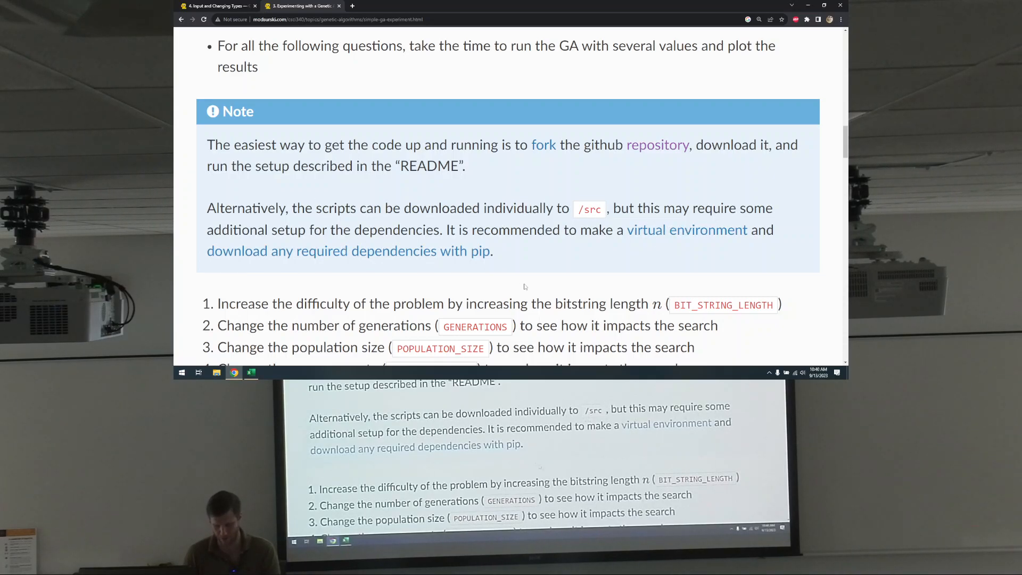
scroll(down, 3)
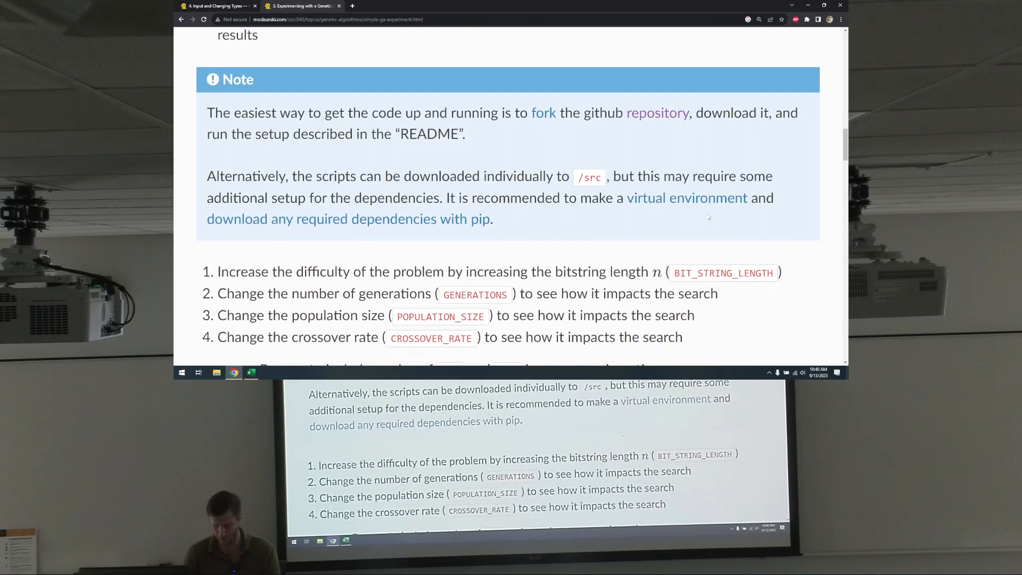
scroll(down, 3)
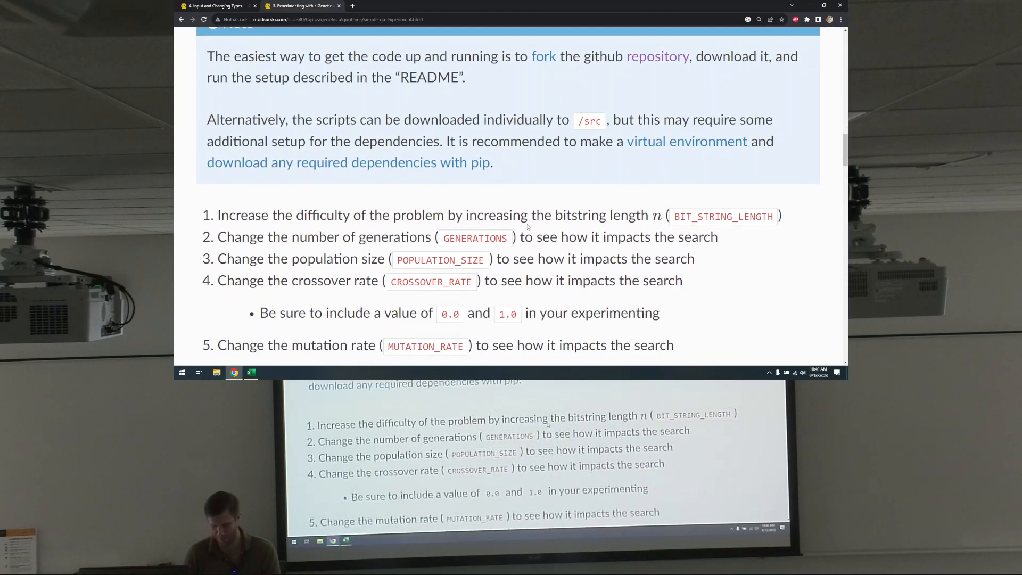
scroll(down, 3)
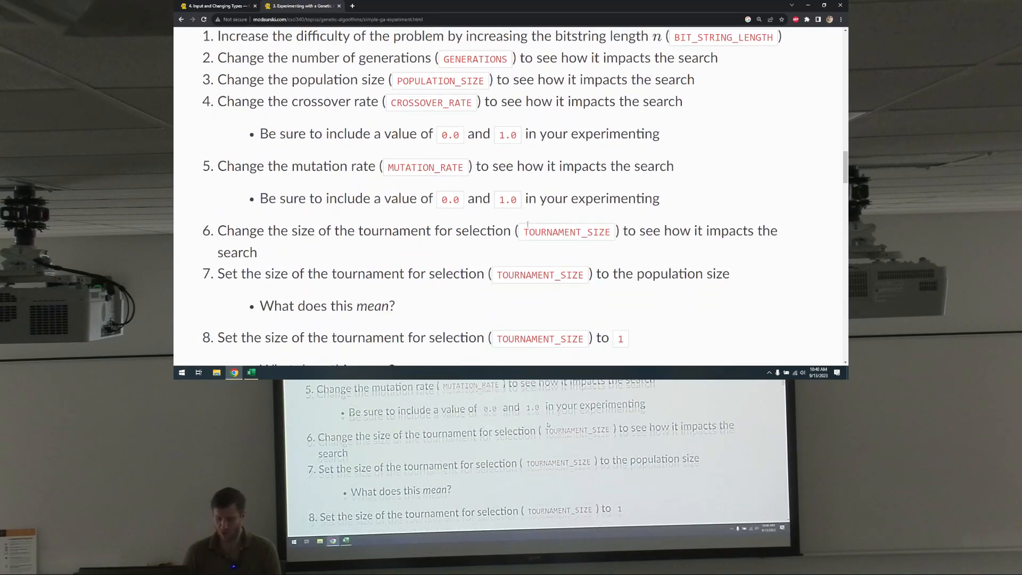
scroll(up, 3)
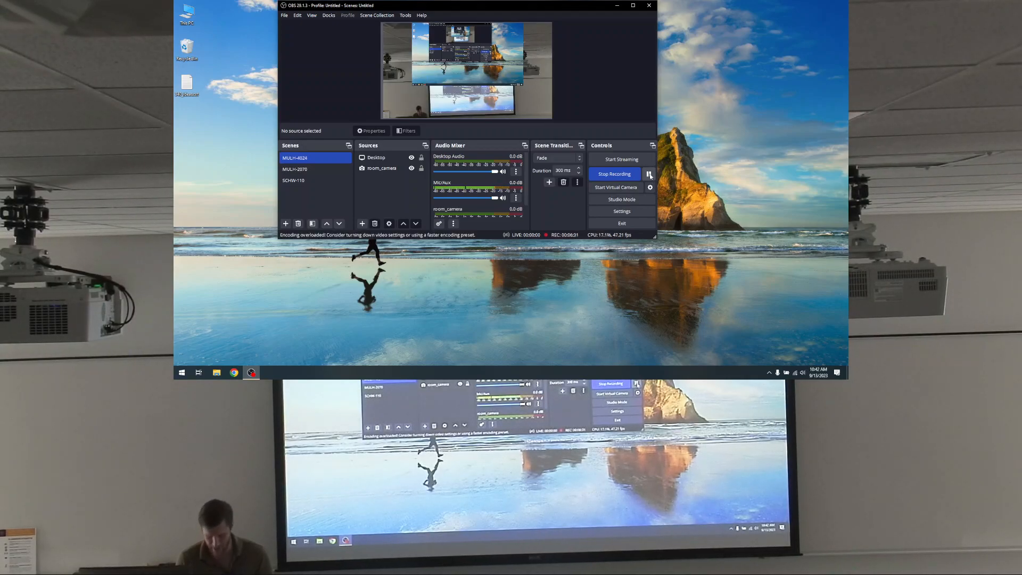
mouse_move(650, 174)
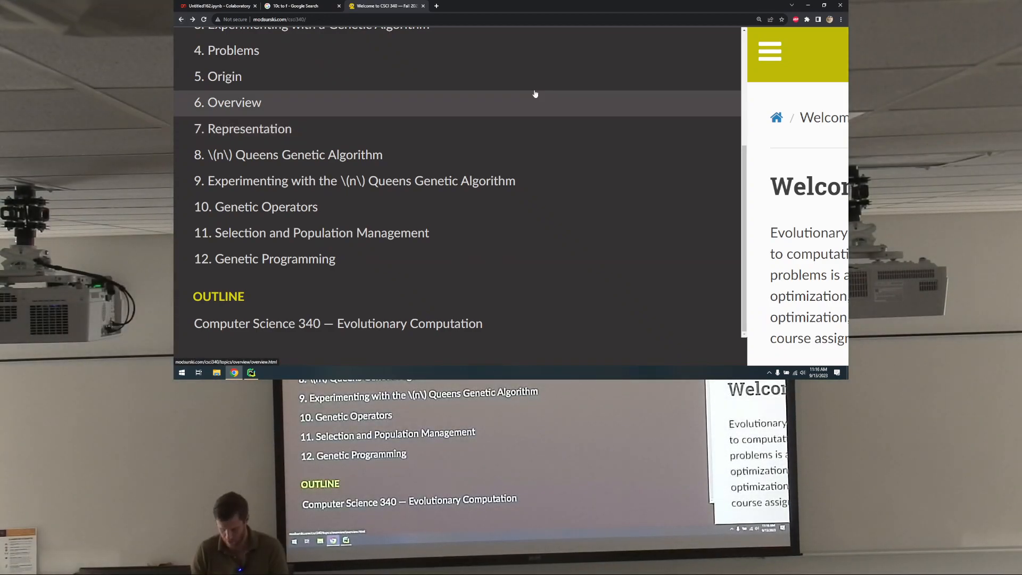
Step: View the CSCI 340 course outline with grade breakdown and scroll the Course Notes list
click(759, 19)
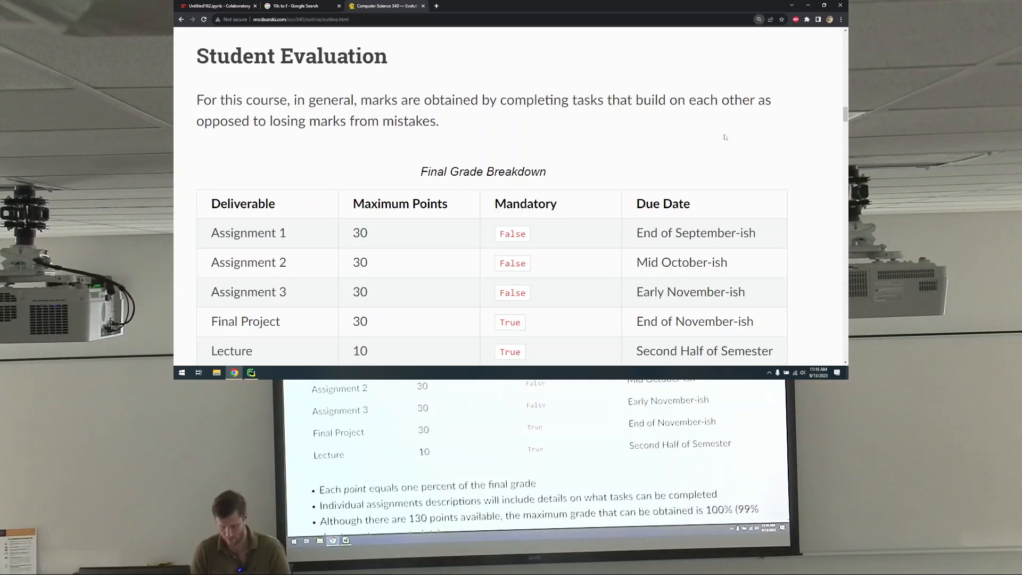
scroll(up, 3)
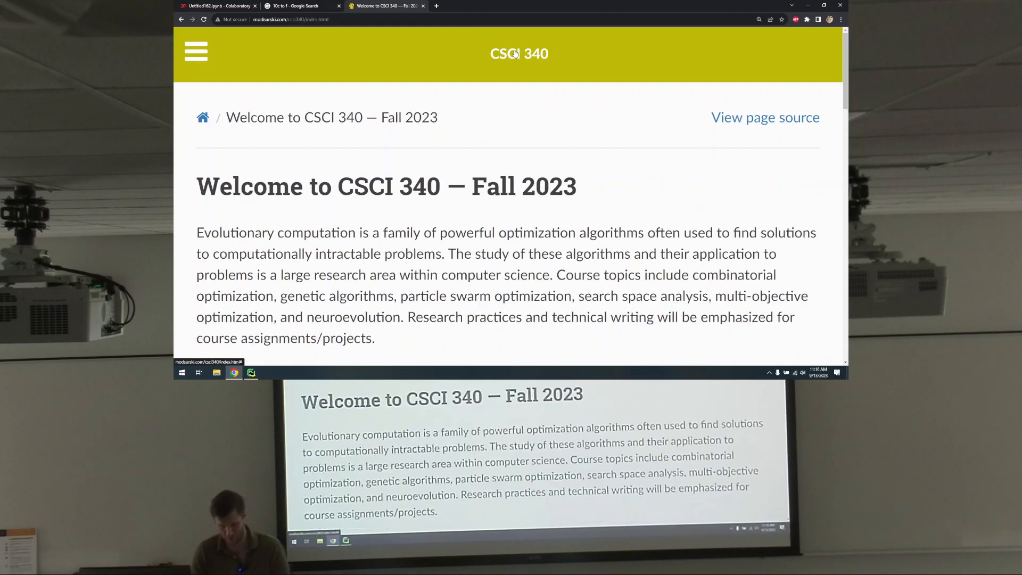
scroll(down, 3)
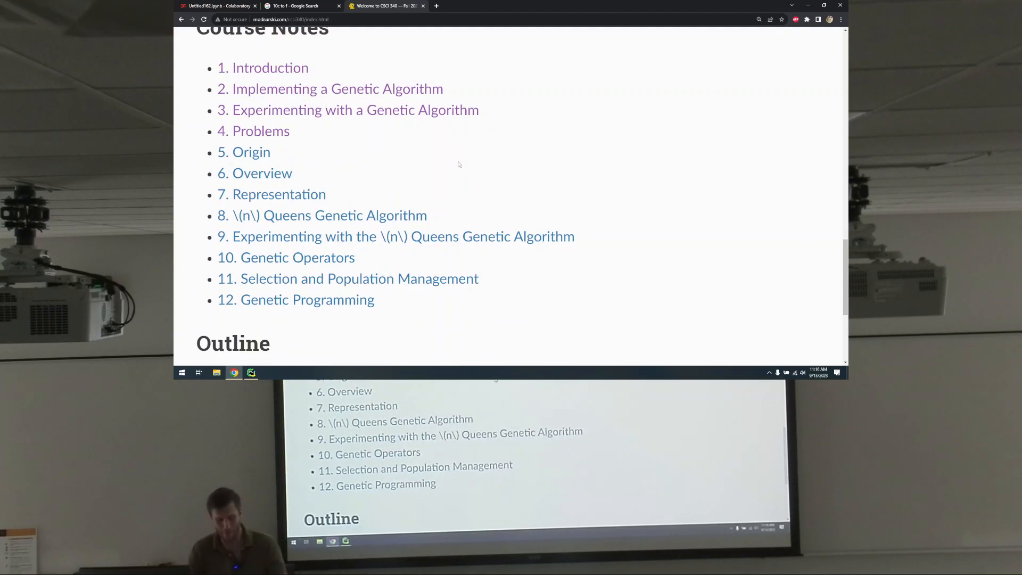
scroll(down, 3)
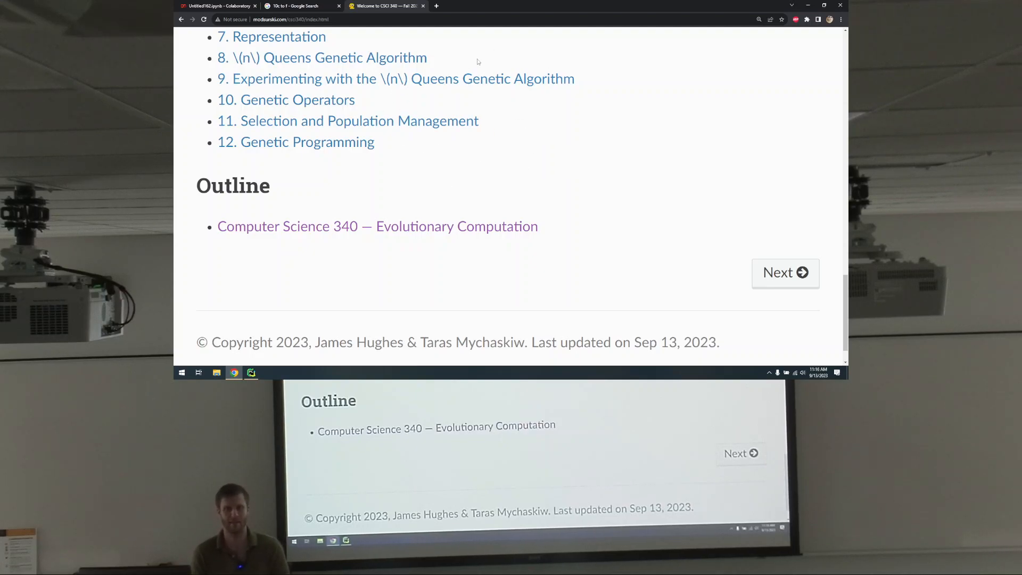
mouse_move(510, 126)
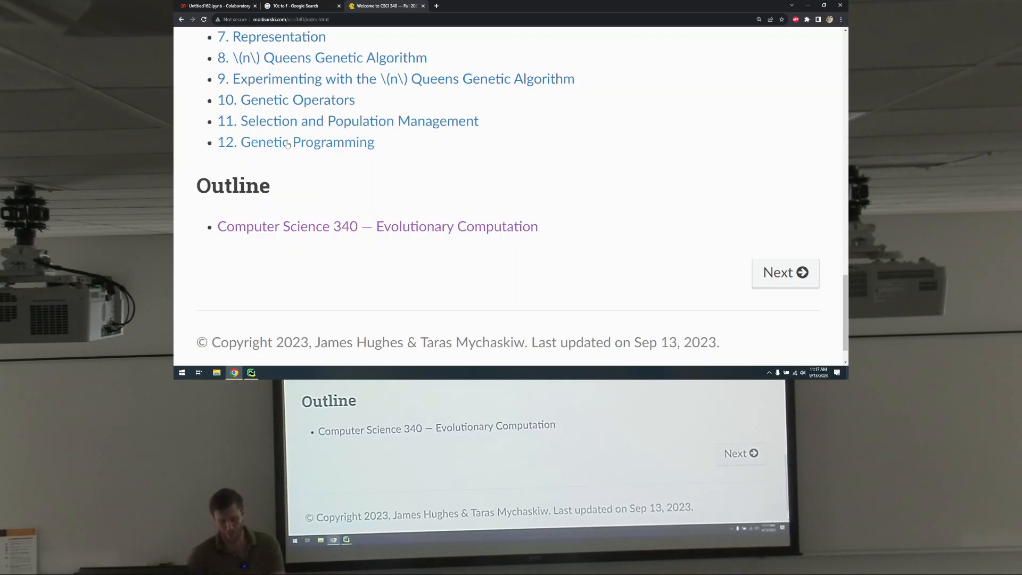
mouse_move(295, 142)
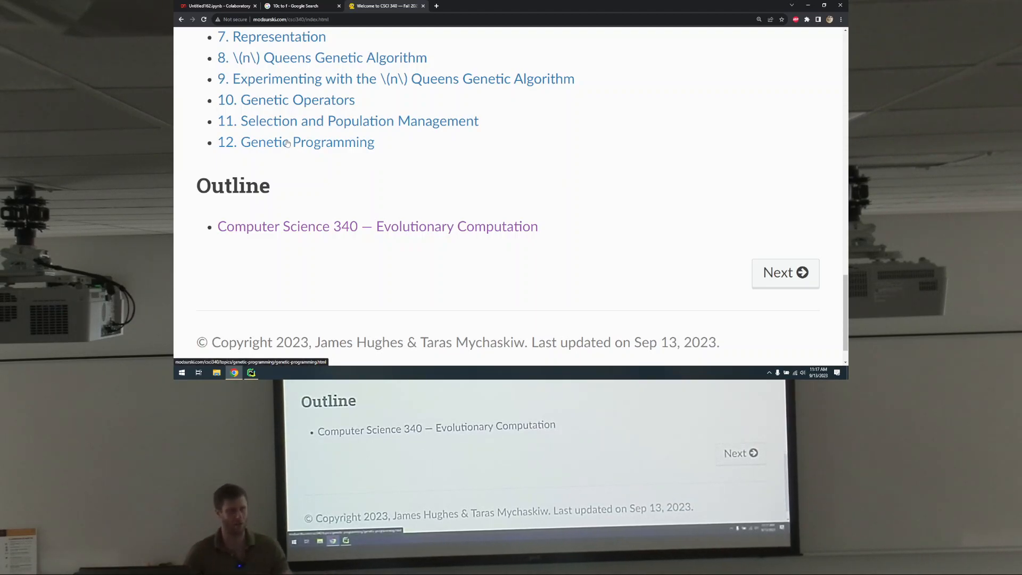
Step: Switch via GitHub Desktop back to the project in PyCharm
click(295, 141)
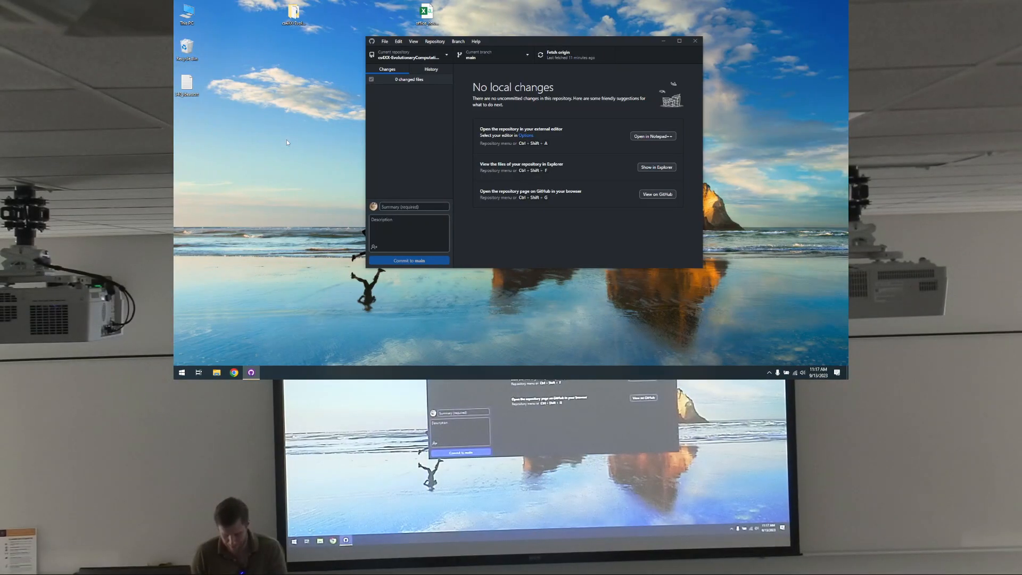
click(252, 373)
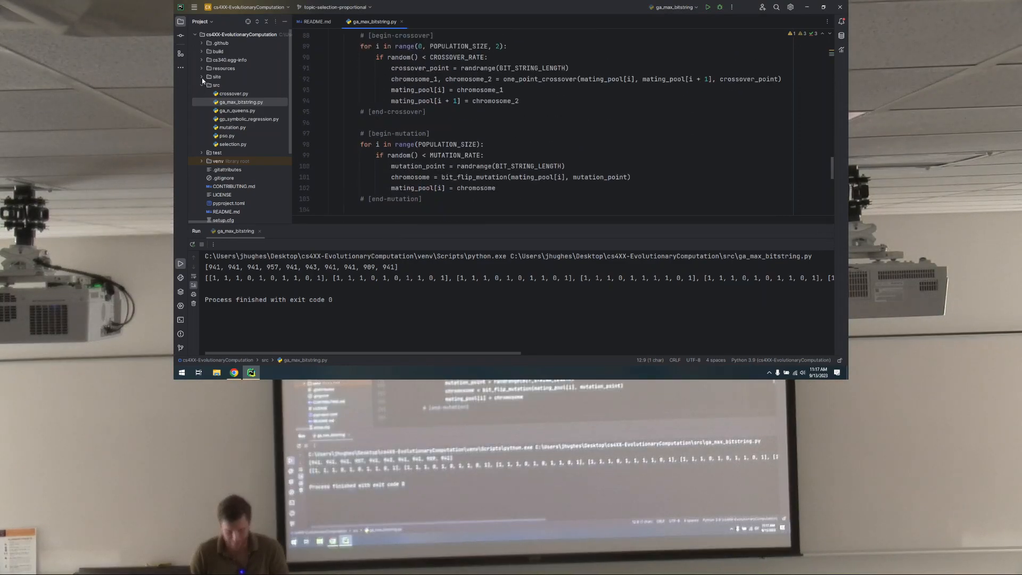
Step: Open simple-ga-experiment.rst from site/topics/genetic-algorithms in the Project panel
click(223, 77)
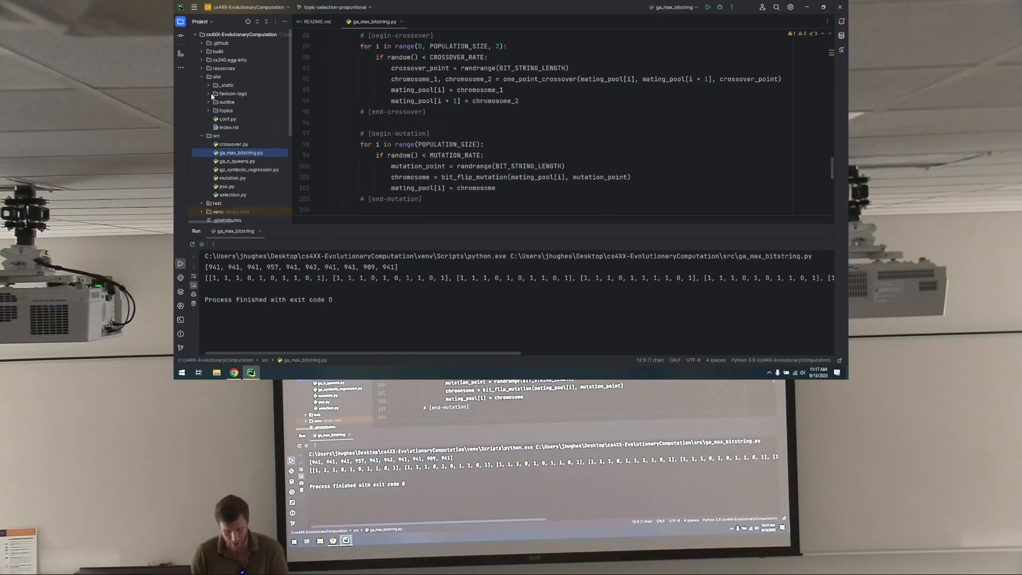
click(225, 110)
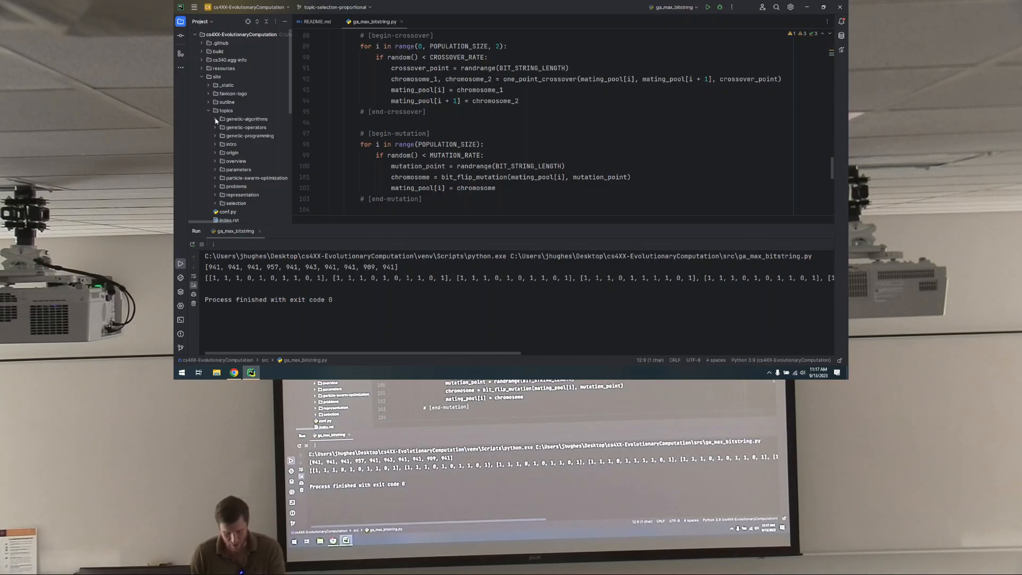
click(215, 118)
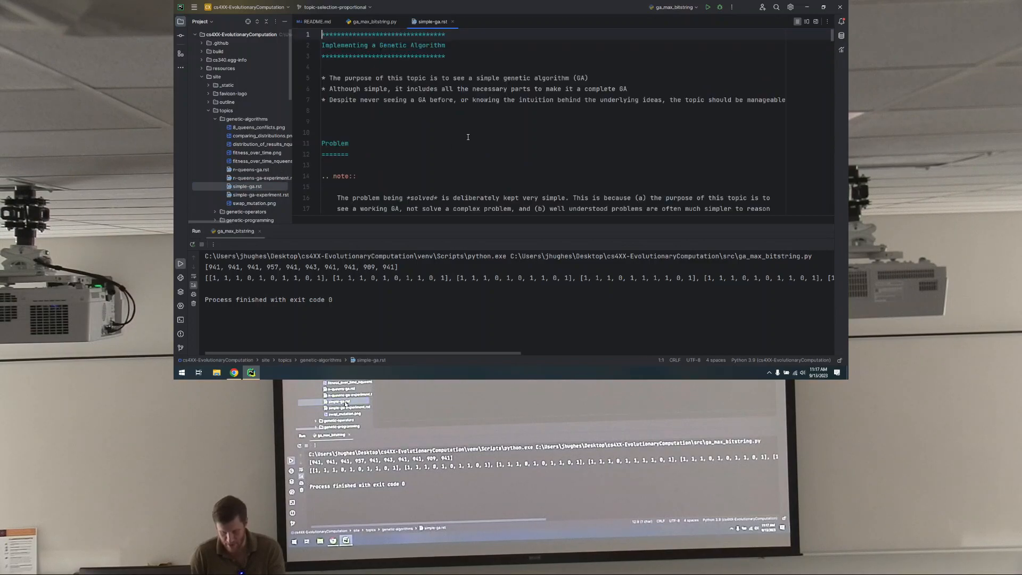
click(261, 193)
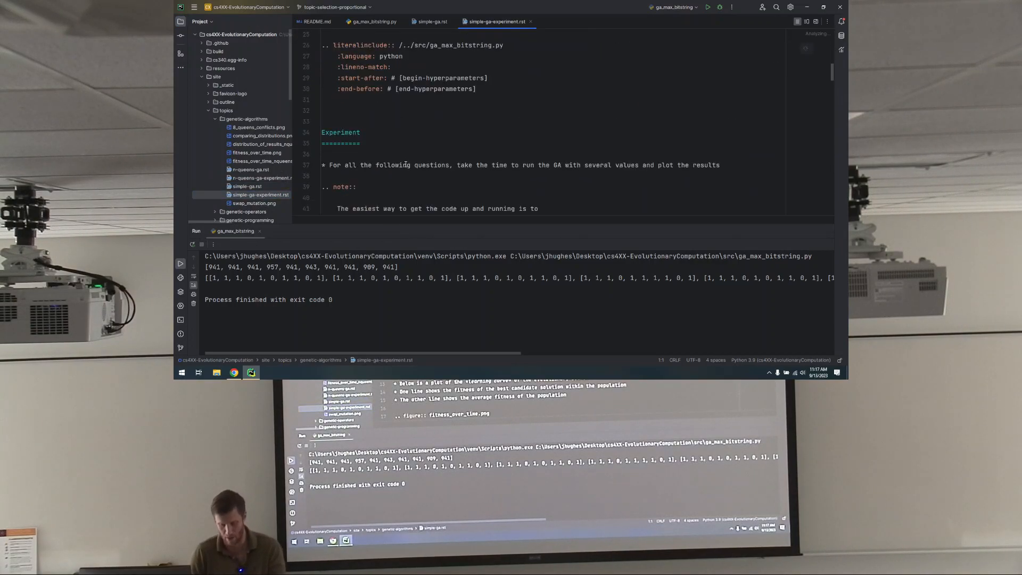
Step: Scroll through the file to the elitism and tournament-size questions
scroll(down, 3)
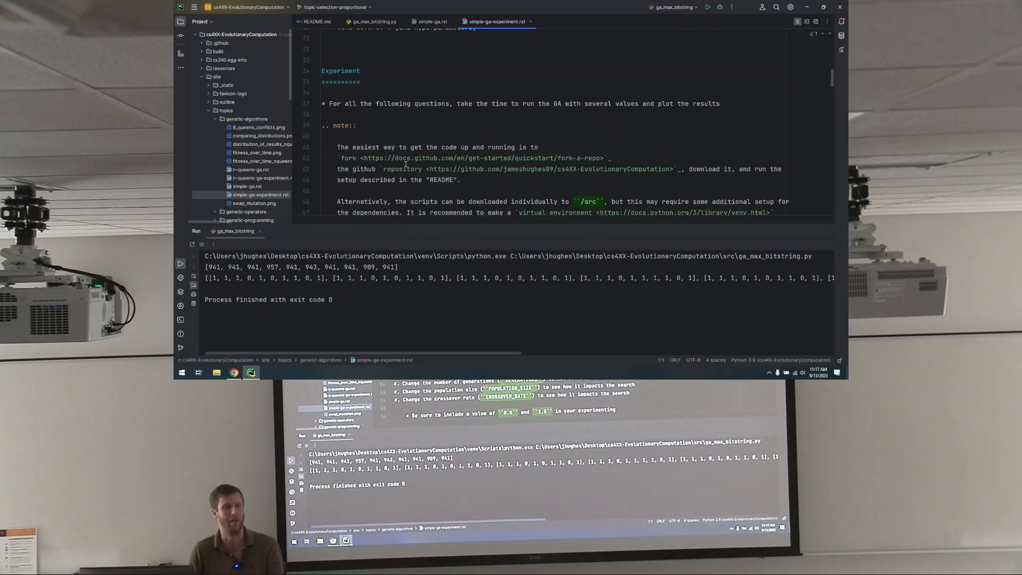
scroll(up, 3)
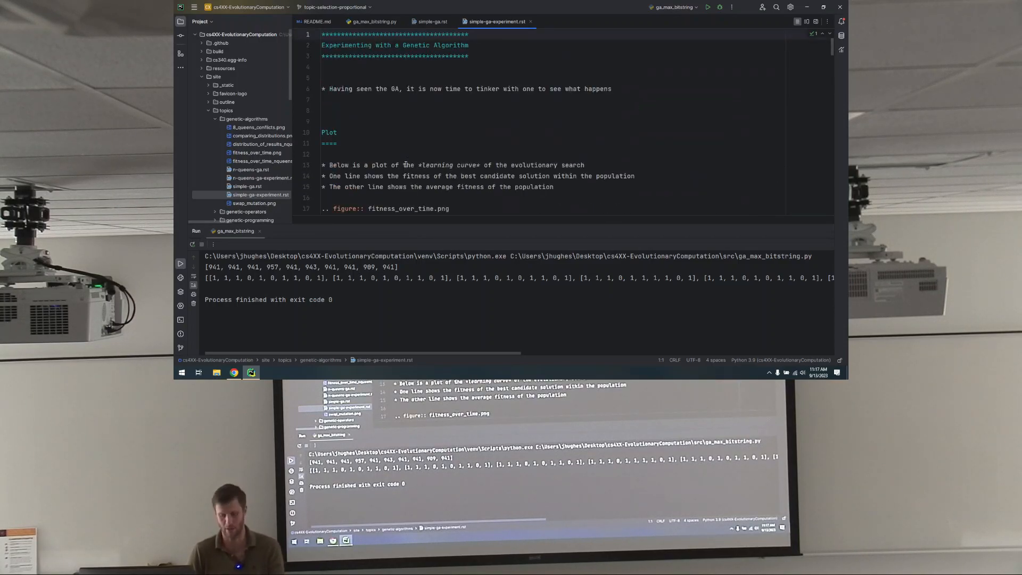
scroll(down, 3)
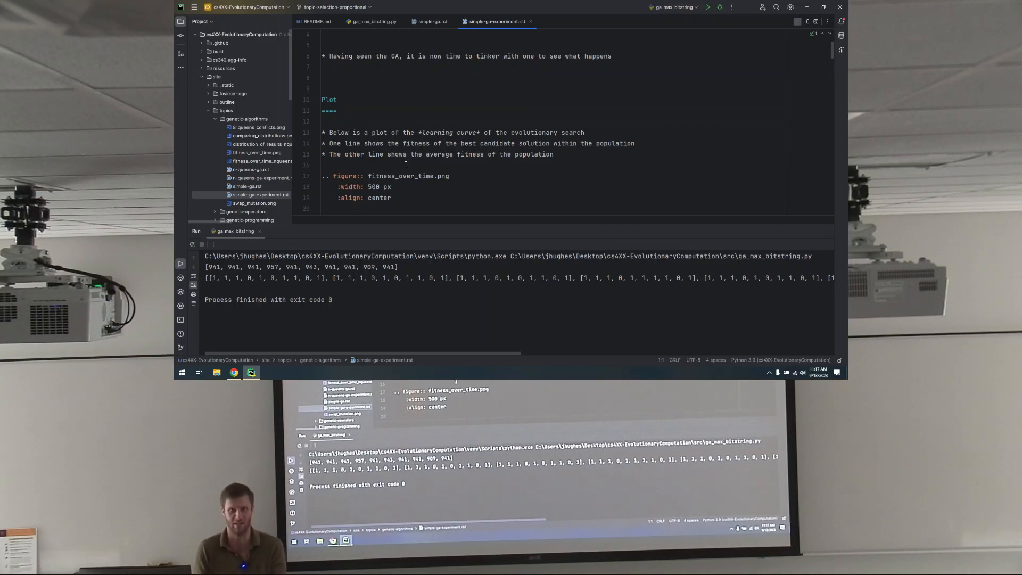
scroll(down, 3)
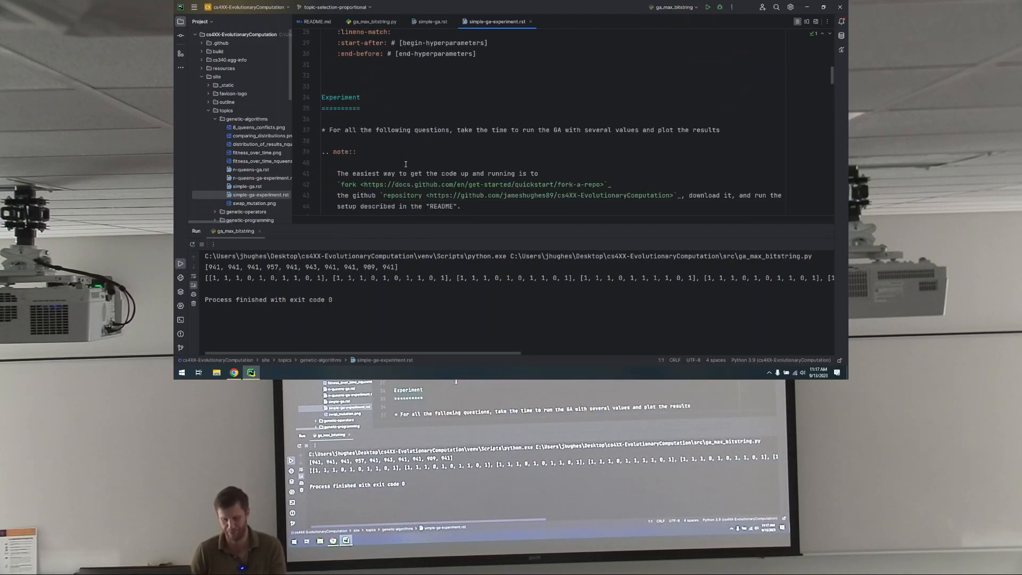
scroll(up, 3)
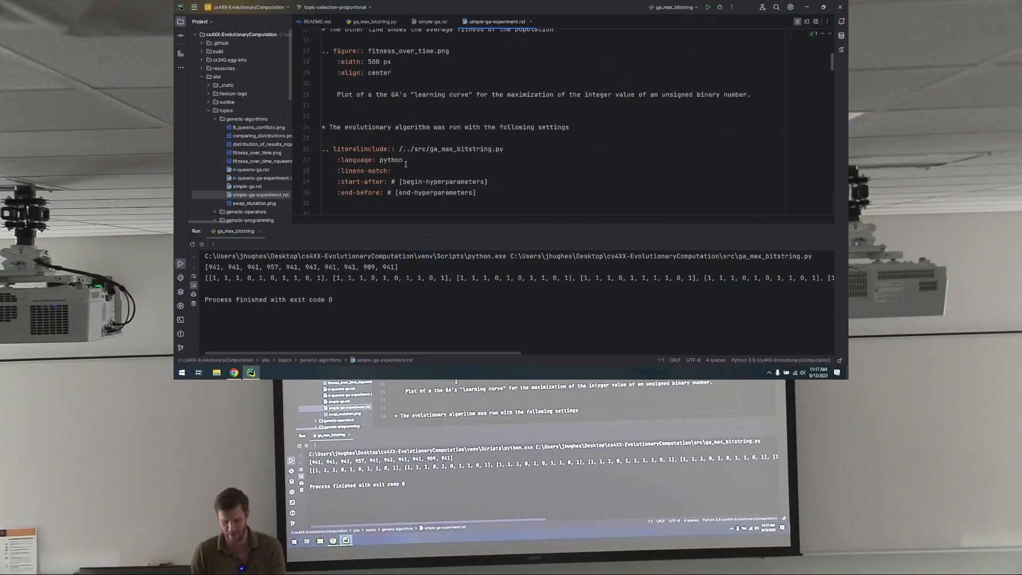
scroll(down, 3)
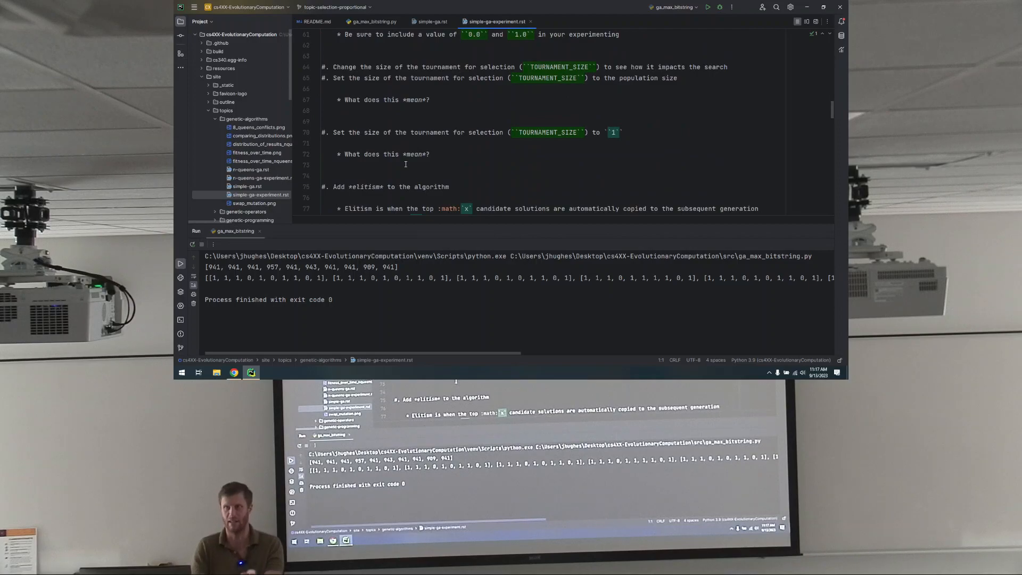